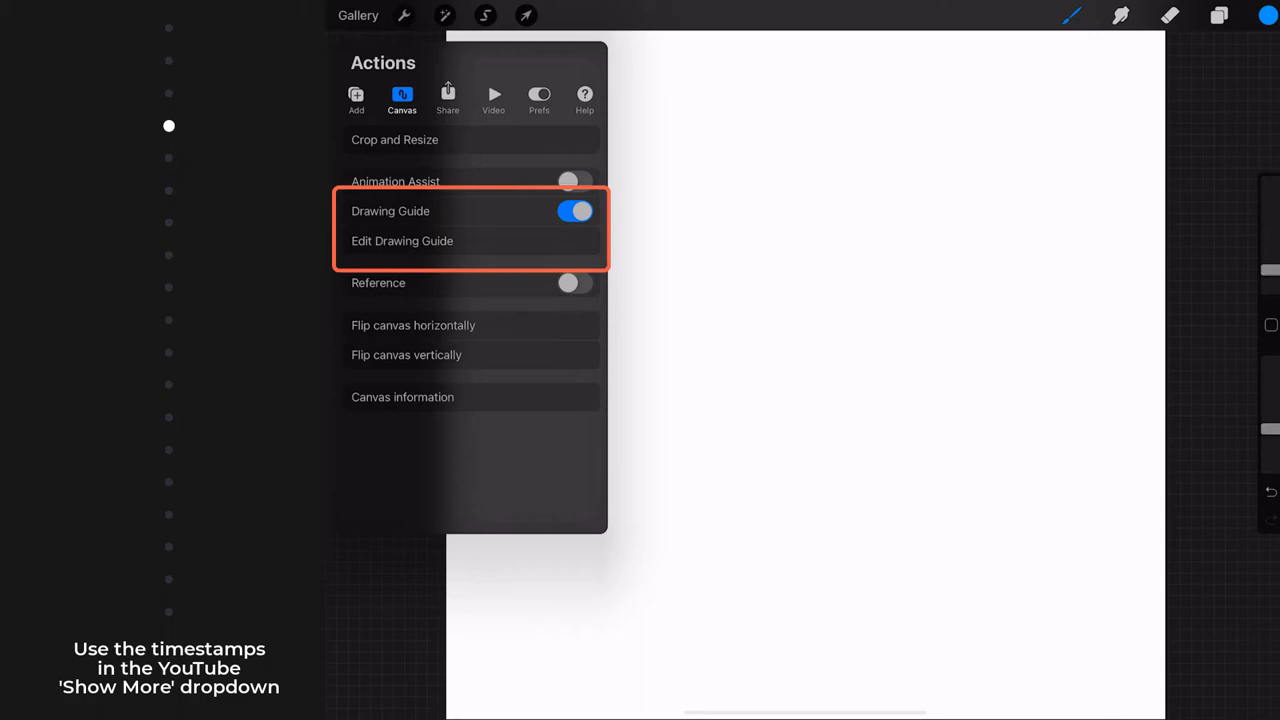
Step: Flip the bamboo ink painting vertically from the Actions Canvas menu so the stalks hang upside down
{"action": "left_click", "coordinate": [378, 282]}
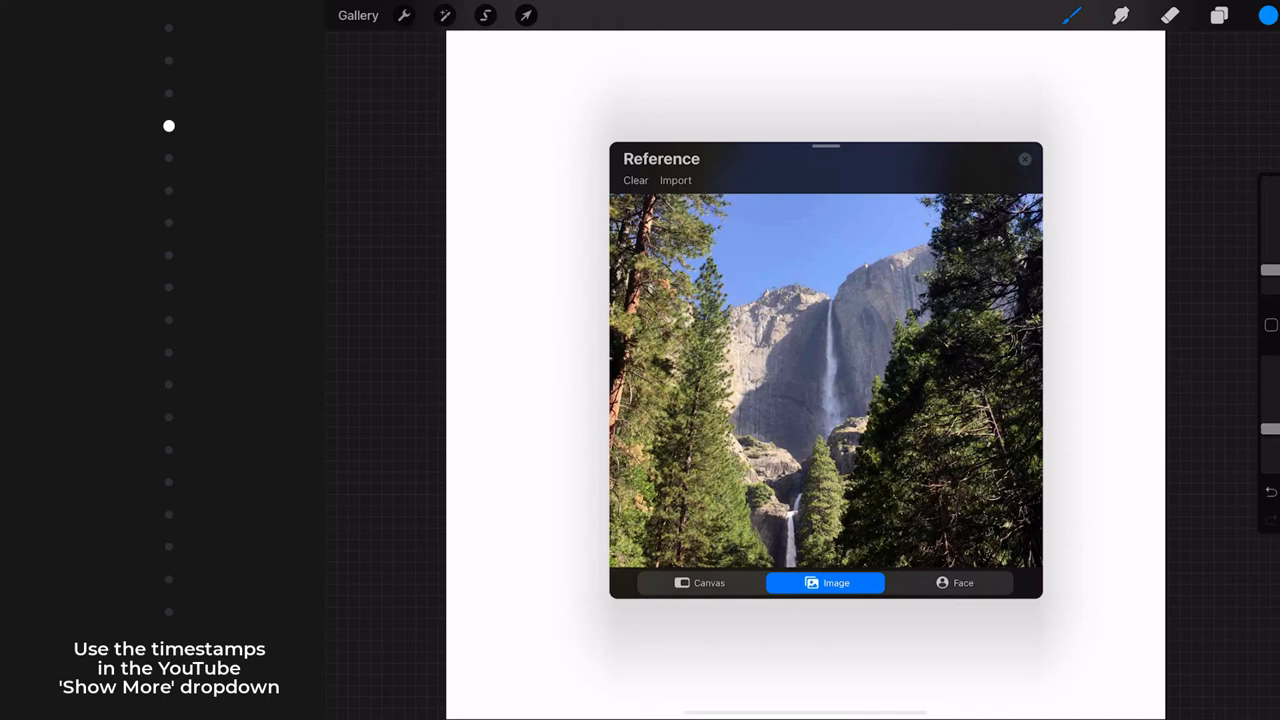
{"action": "left_click_drag", "start_coordinate": [825, 147], "coordinate": [773, 141]}
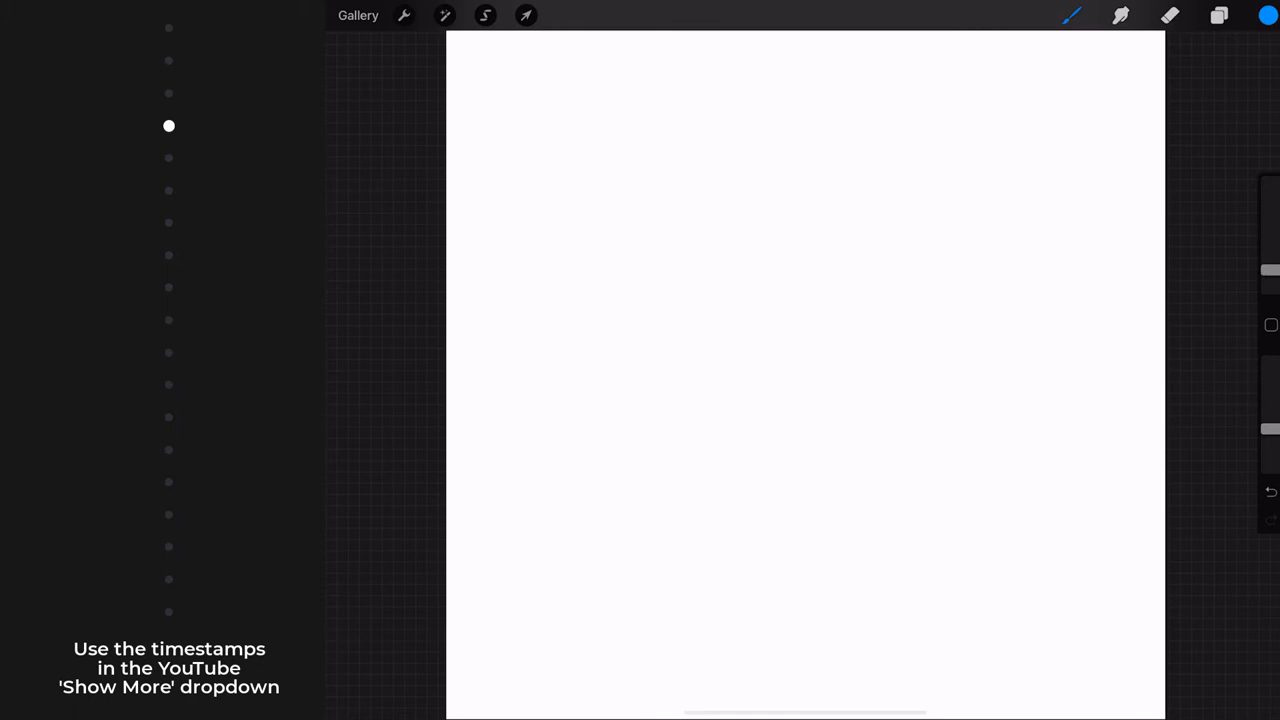
{"action": "left_click", "coordinate": [358, 15]}
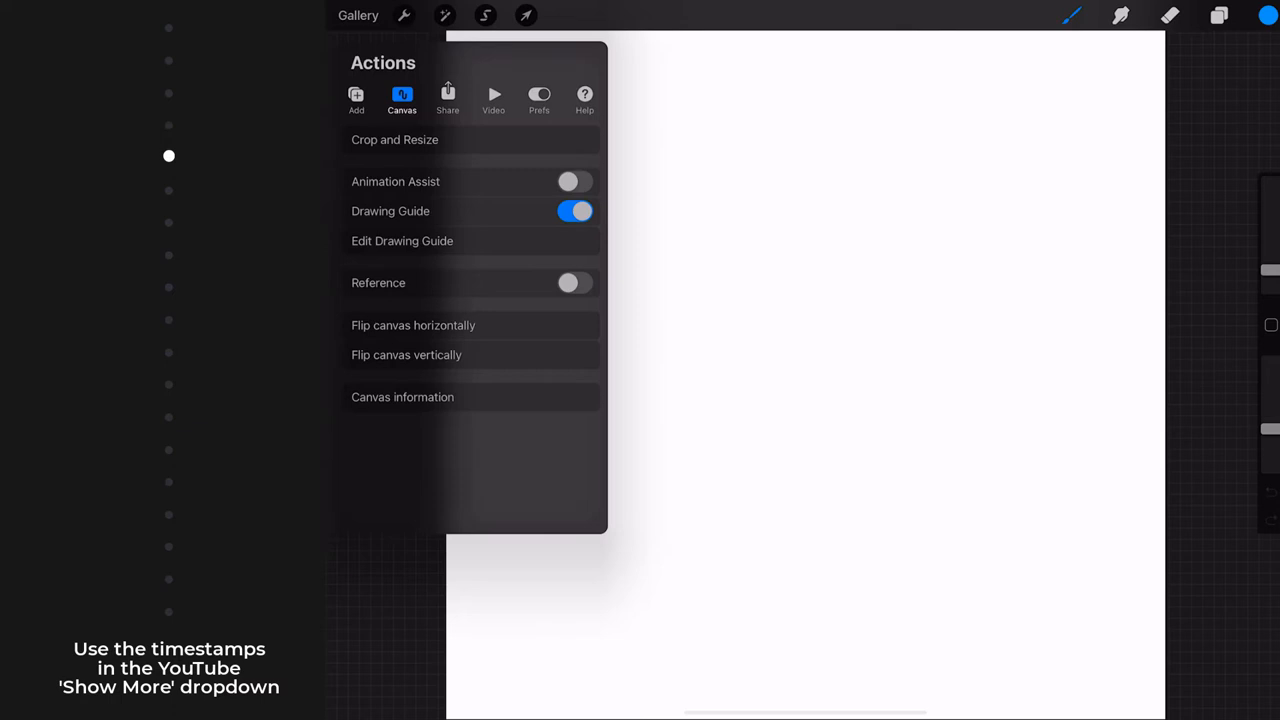
{"action": "left_click", "coordinate": [575, 211]}
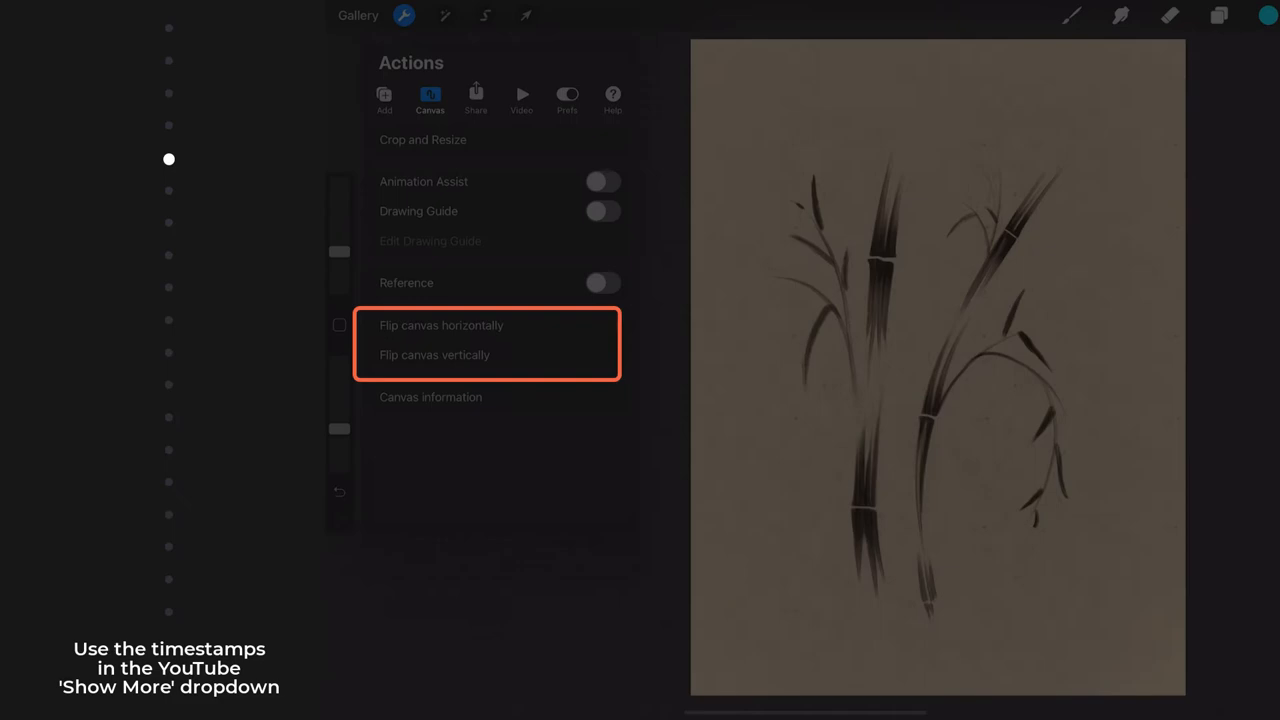
{"action": "left_click", "coordinate": [435, 355]}
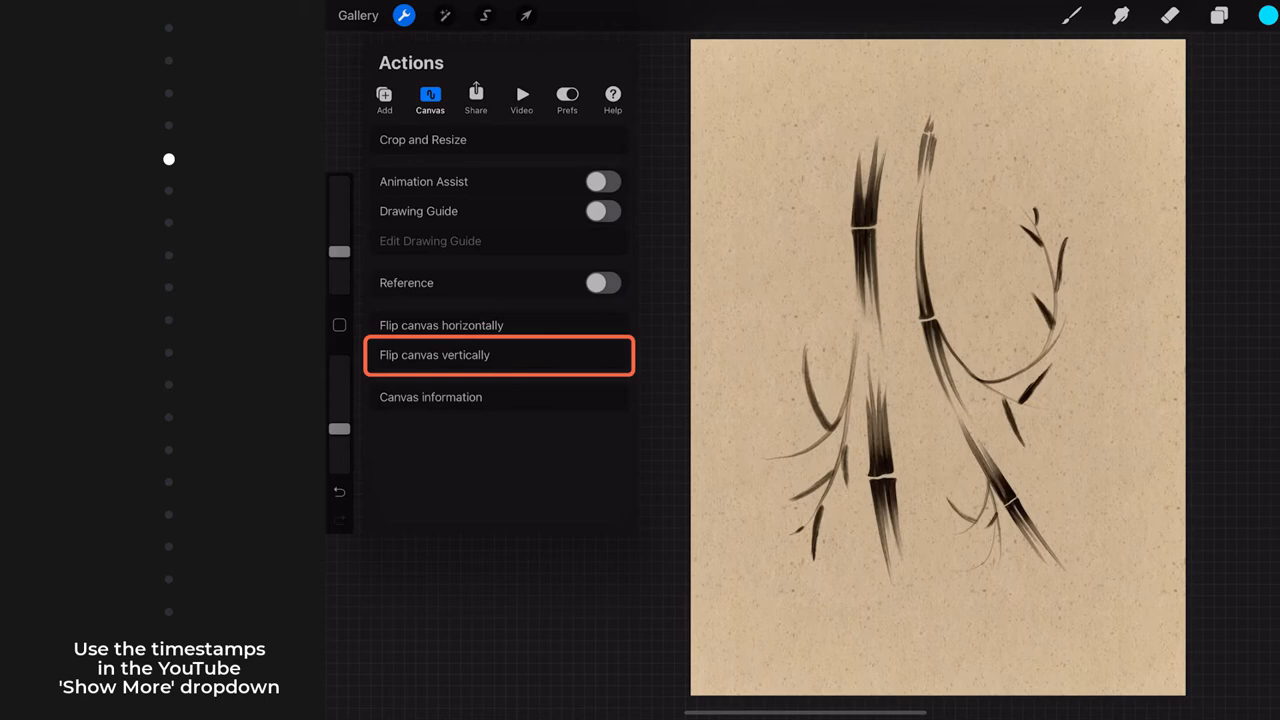
{"action": "left_click", "coordinate": [430, 397]}
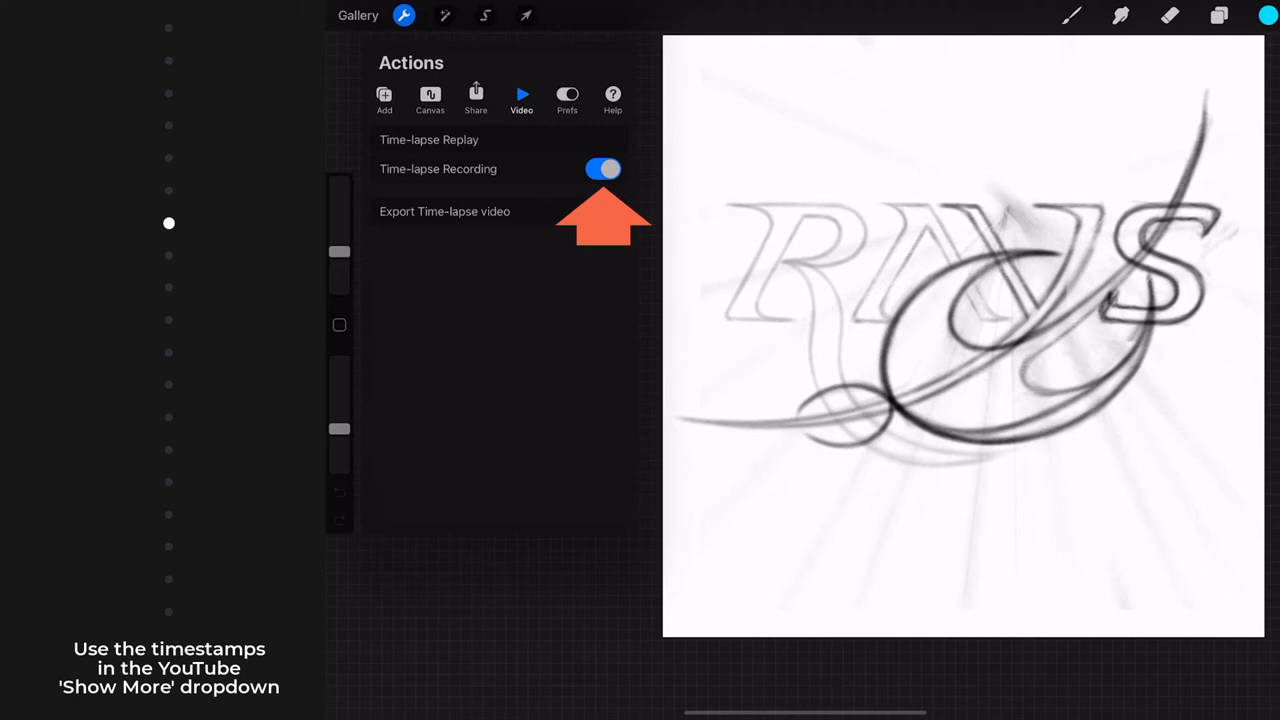
Step: Play the lettering sketch's time-lapse replay, leaving Time-lapse Recording switched on
{"action": "left_click", "coordinate": [428, 139]}
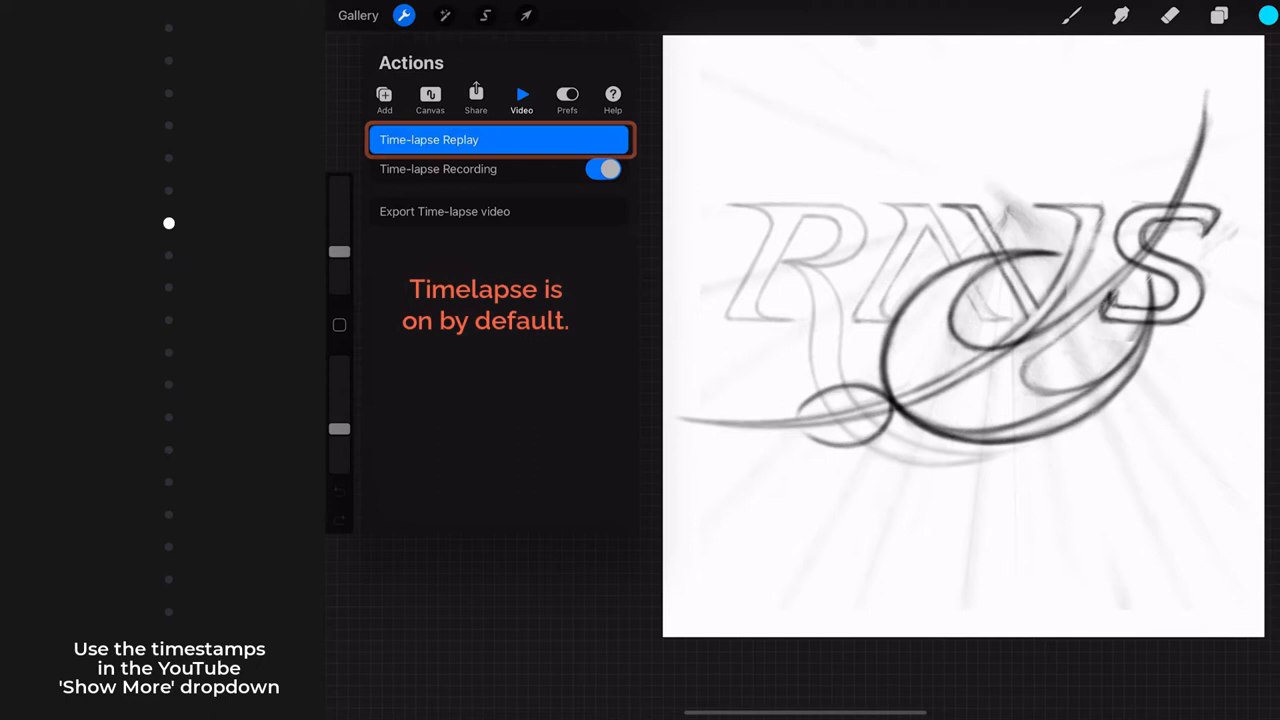
{"action": "left_click", "coordinate": [499, 139]}
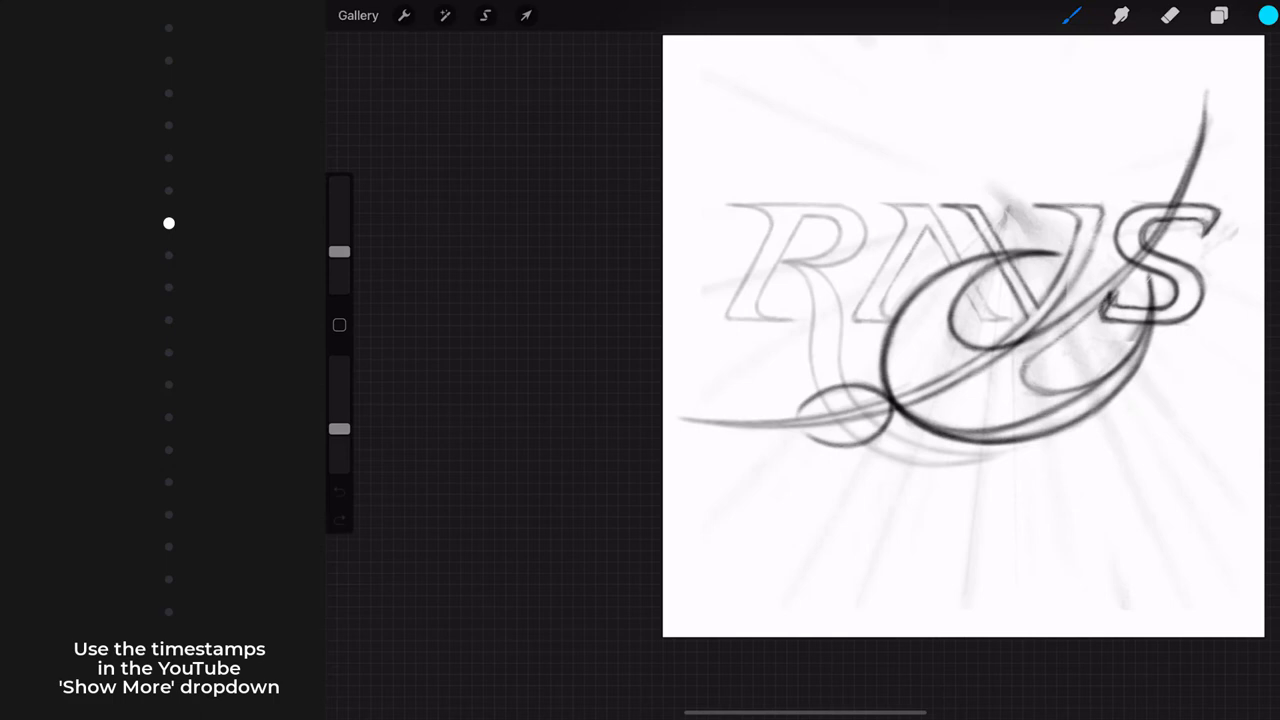
{"action": "left_click", "coordinate": [403, 15]}
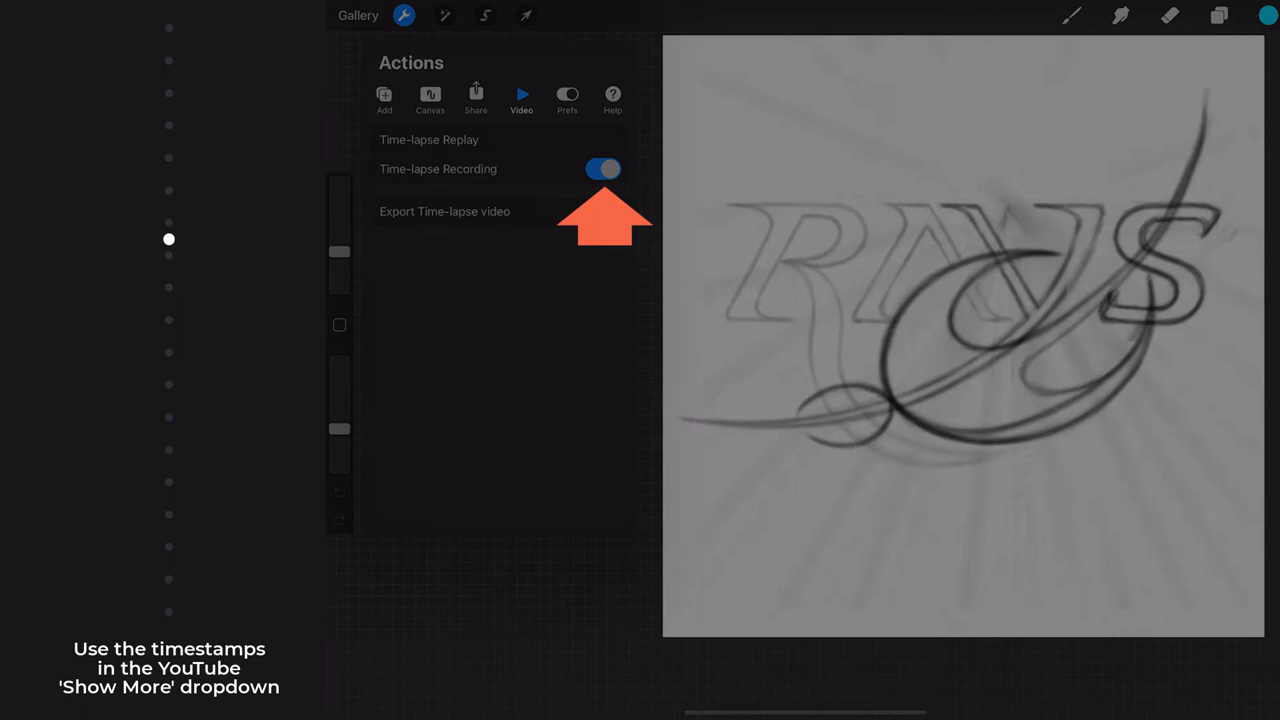
{"action": "left_click", "coordinate": [567, 98]}
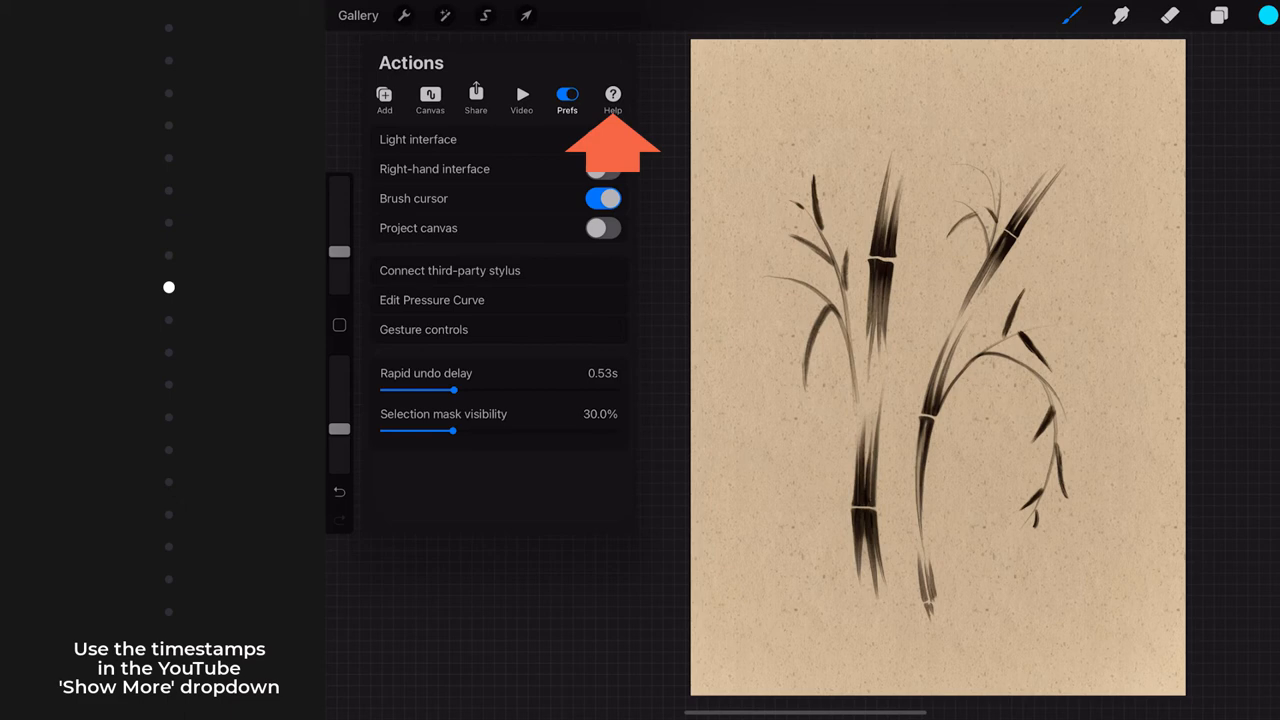
Step: Show the Prefs tab of Actions over the bamboo painting
{"action": "left_click", "coordinate": [612, 95]}
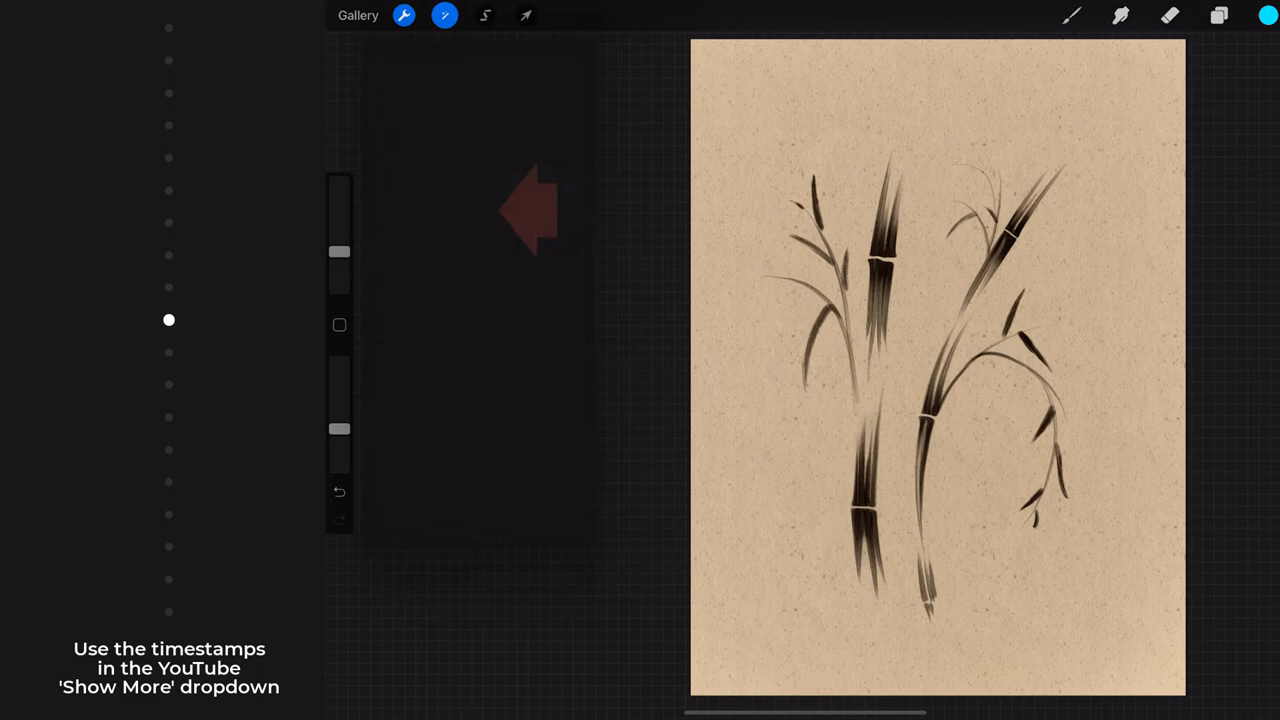
Step: Browse the Adjustments list, then switch to the Selection tool in Freehand mode
{"action": "left_click", "coordinate": [445, 15]}
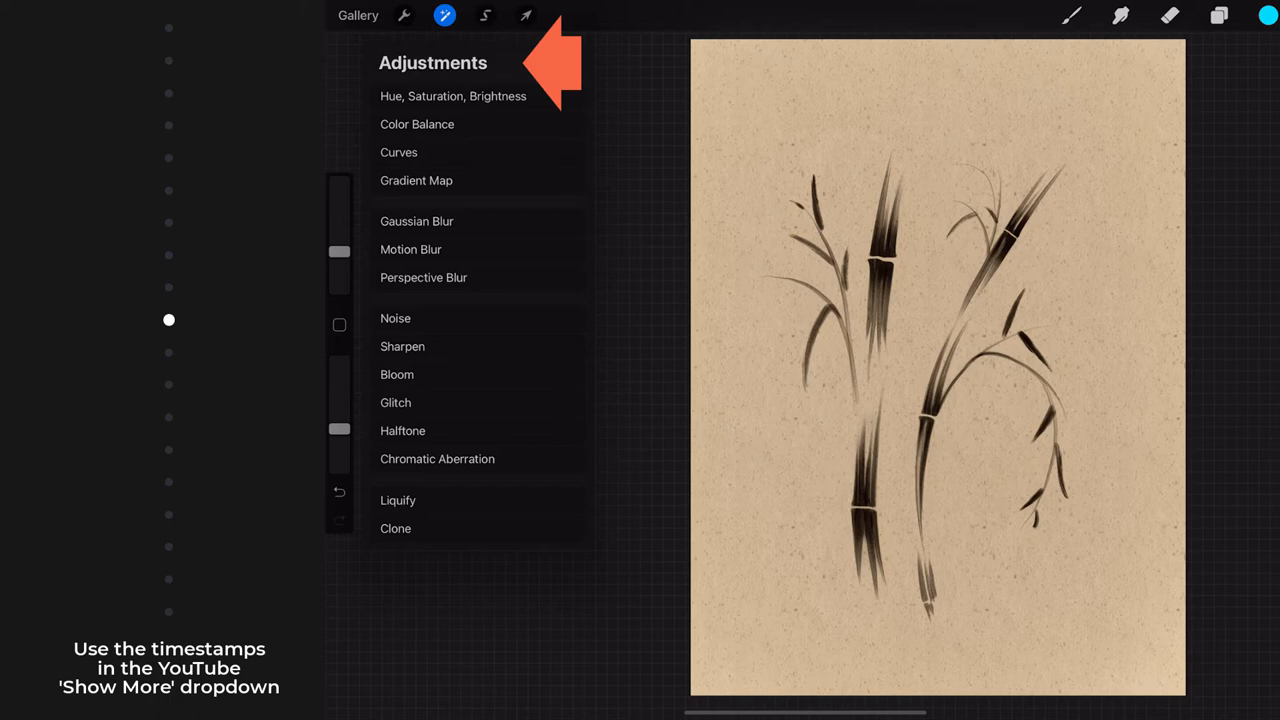
{"action": "left_click", "coordinate": [485, 15]}
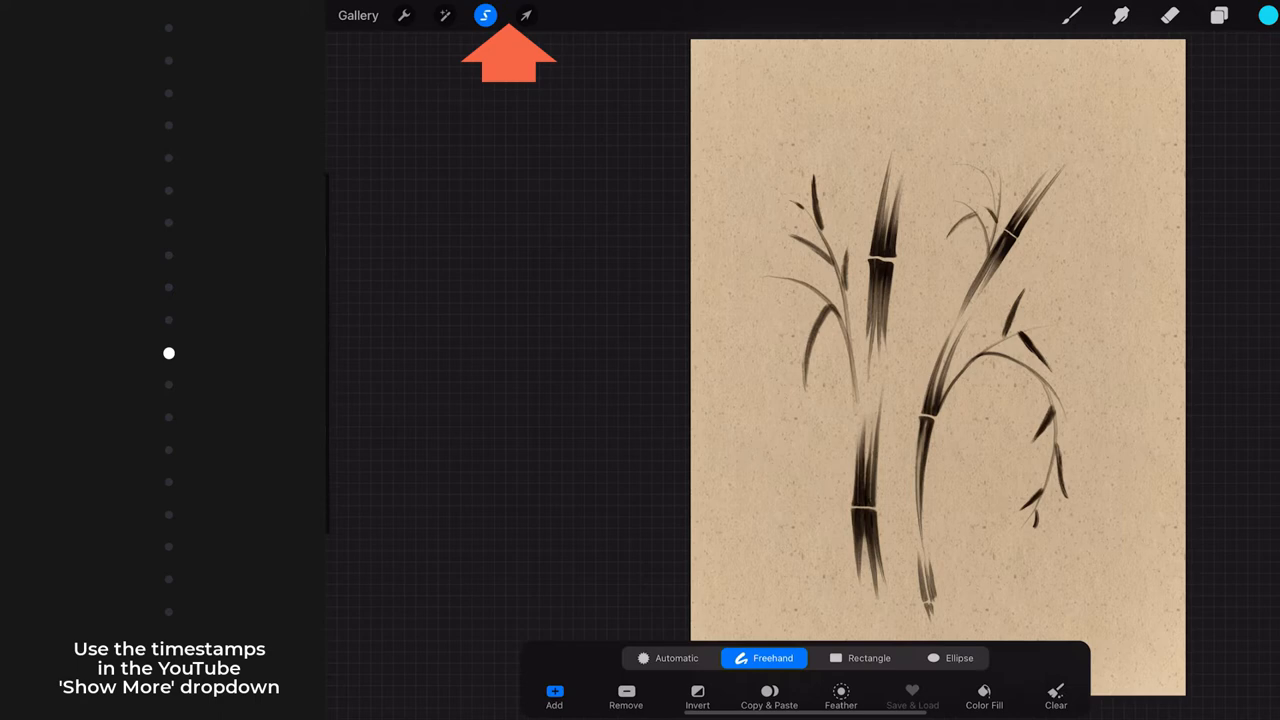
{"action": "left_click", "coordinate": [485, 15]}
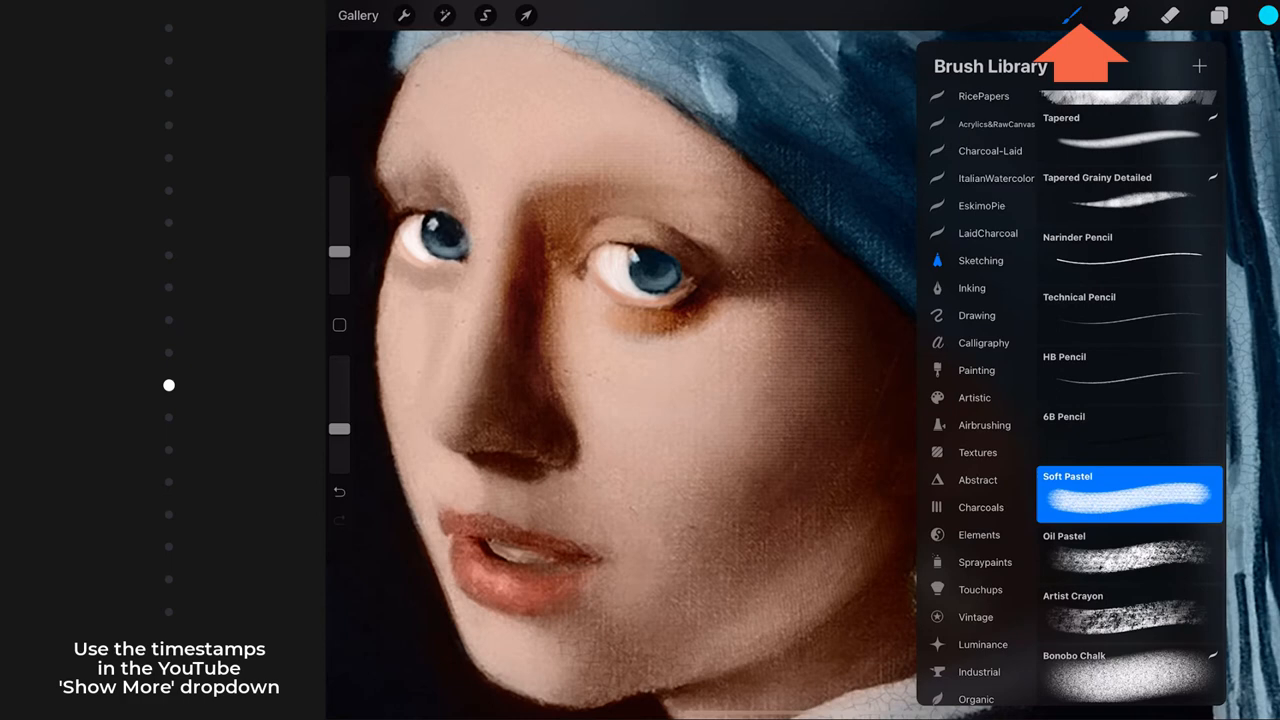
Step: Pick Sketching > Soft Pastel in the brush library and close it
{"action": "left_click", "coordinate": [1120, 15]}
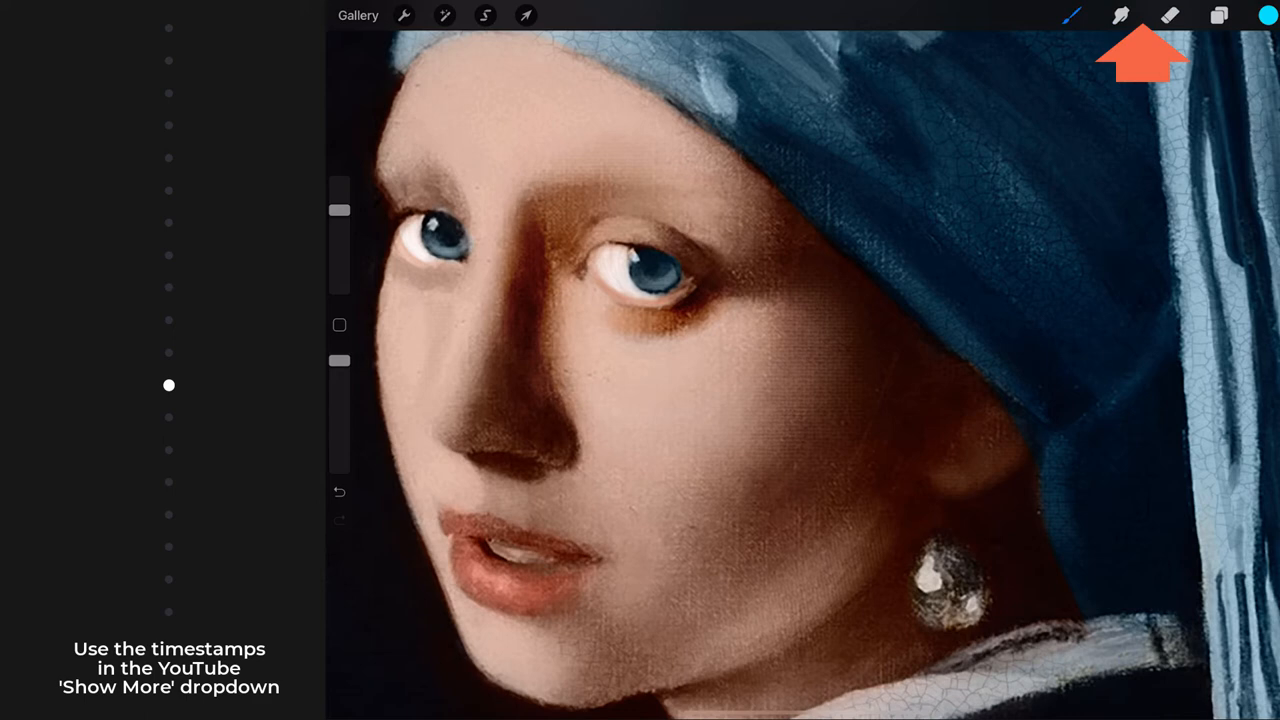
{"action": "left_click", "coordinate": [1218, 15]}
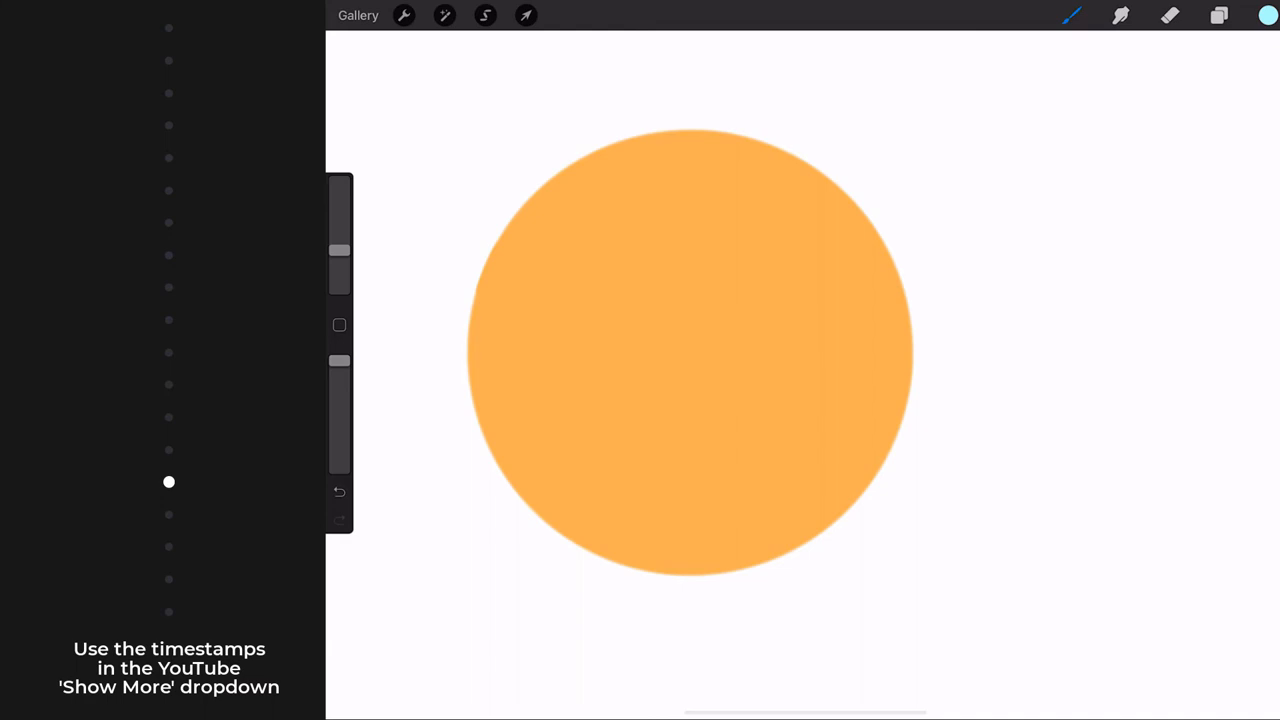
Step: Drag the colour disc's hue to yellow-green, then swap back to the previous light blue
{"action": "left_click", "coordinate": [1268, 15]}
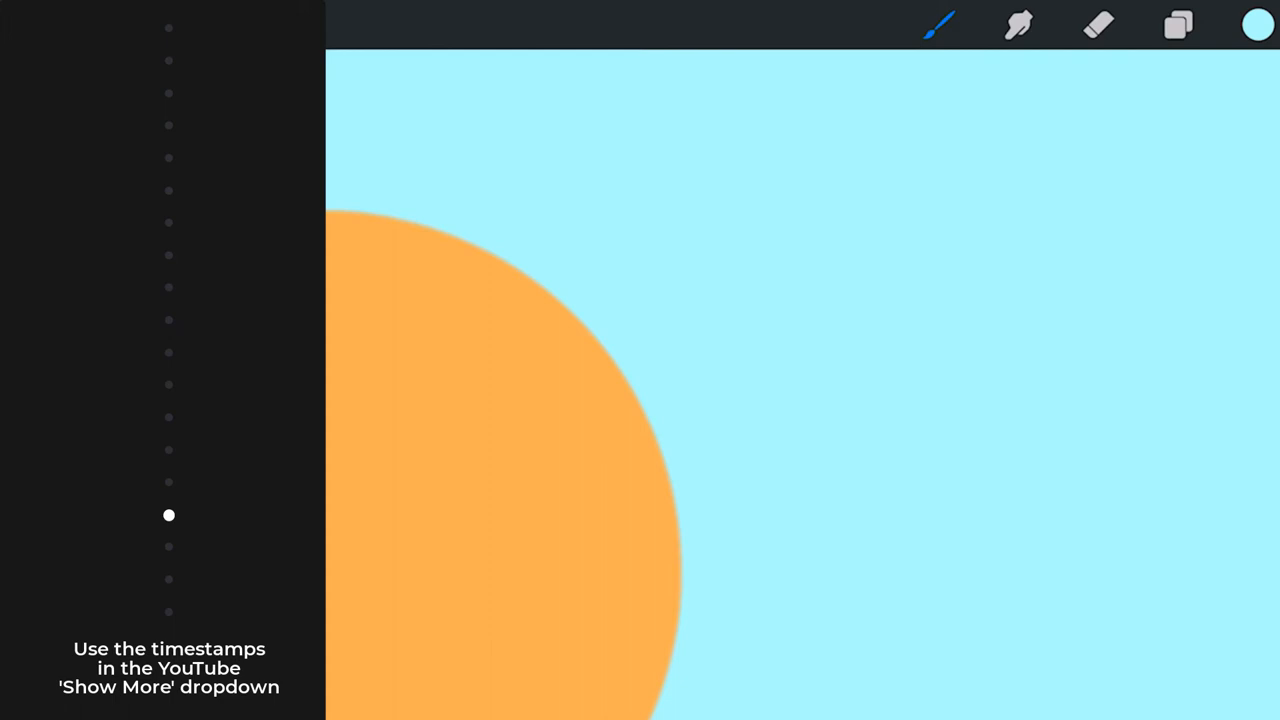
{"action": "left_click", "coordinate": [1258, 25]}
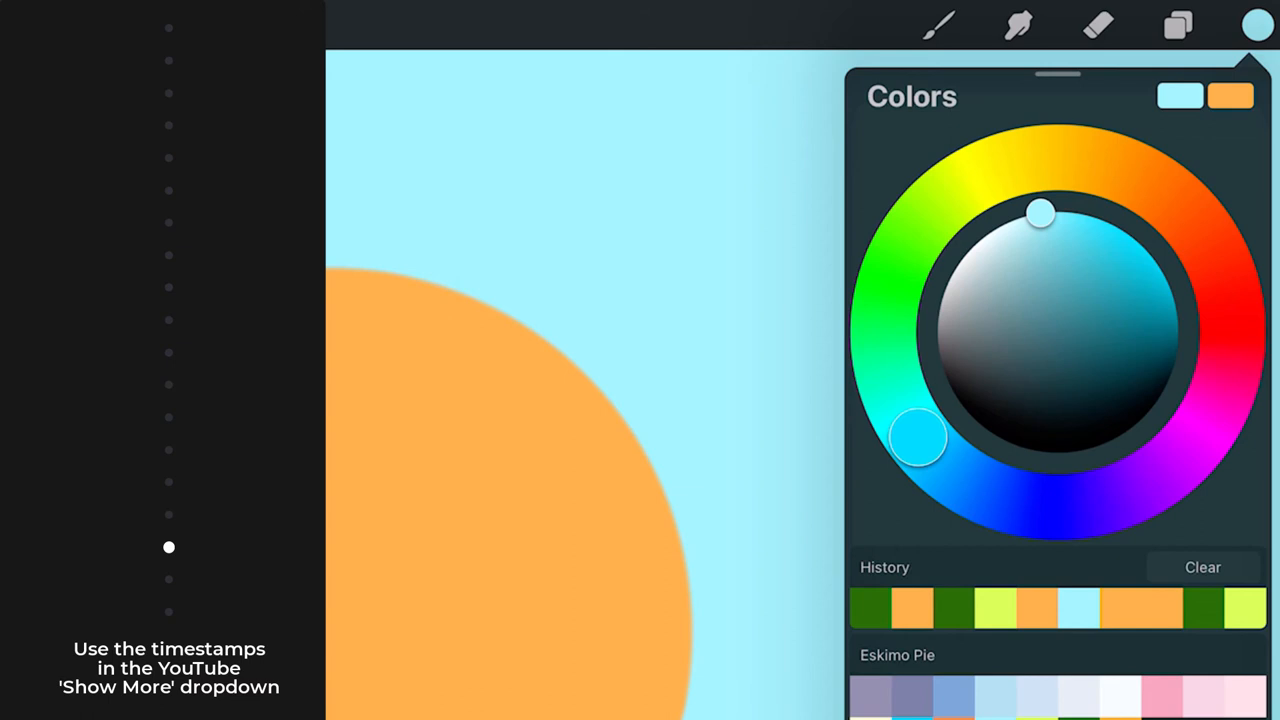
{"action": "left_click_drag", "start_coordinate": [918, 438], "coordinate": [948, 198]}
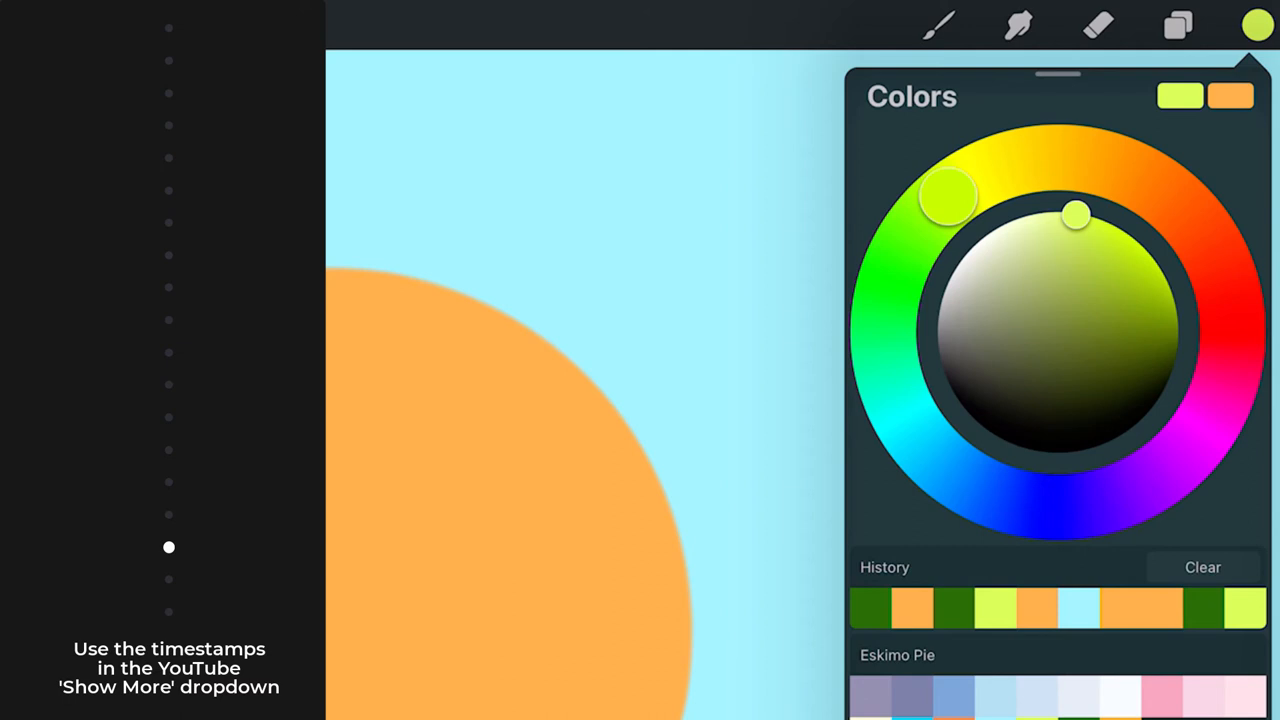
{"action": "left_click", "coordinate": [1258, 25]}
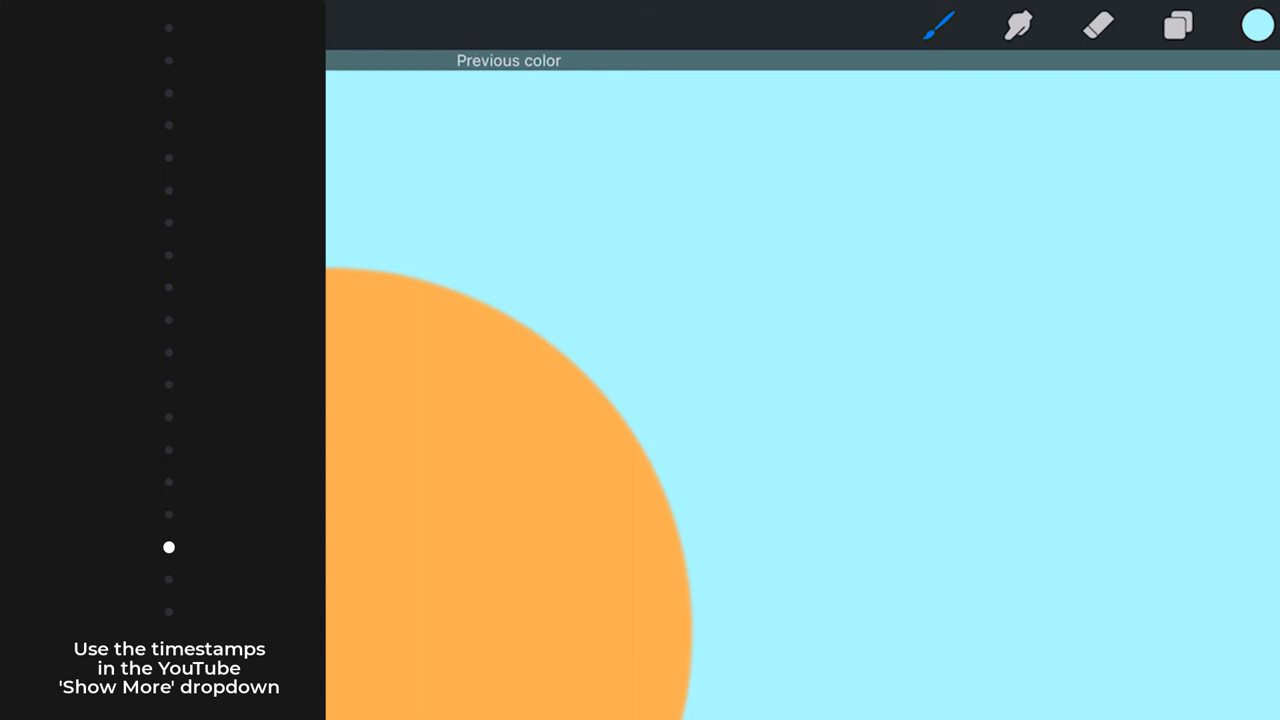
{"action": "left_click", "coordinate": [1257, 25]}
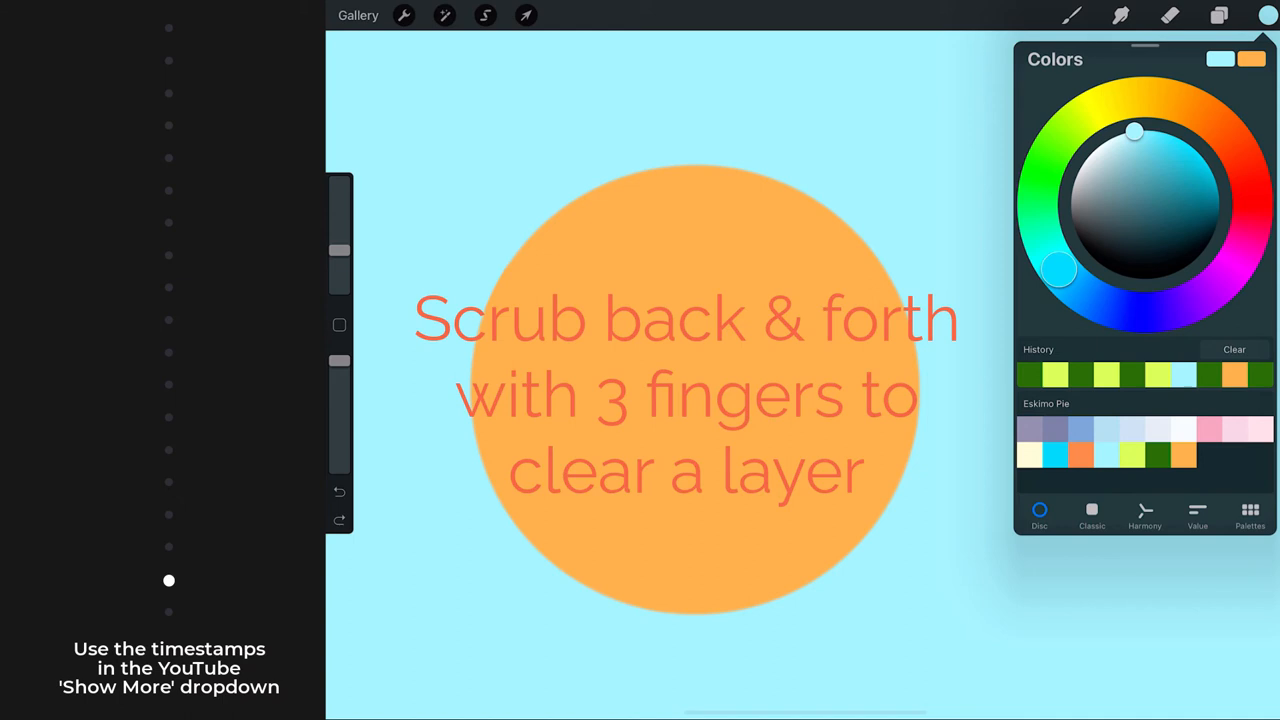
Step: Clear the layer and choose Soft Pastel after viewing its Color dynamics in Brush Studio
{"action": "left_click", "coordinate": [1071, 15]}
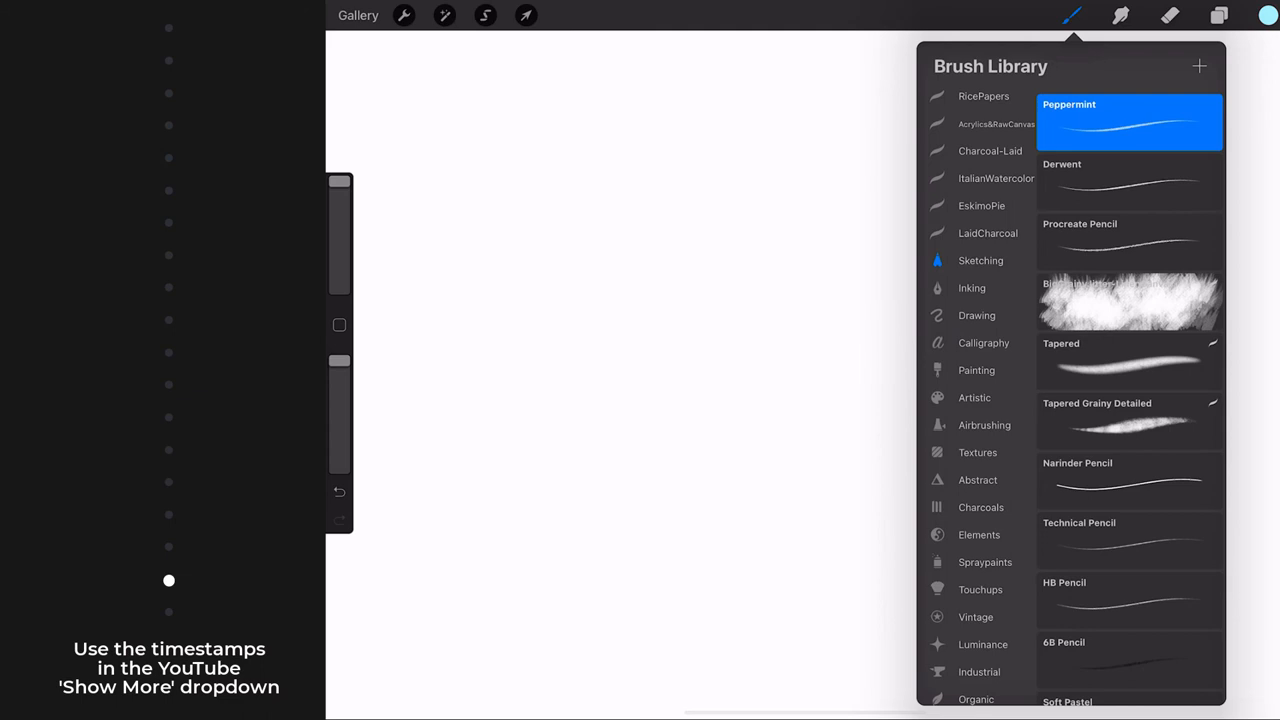
{"action": "scroll", "scroll_direction": "down", "scroll_amount": 3}
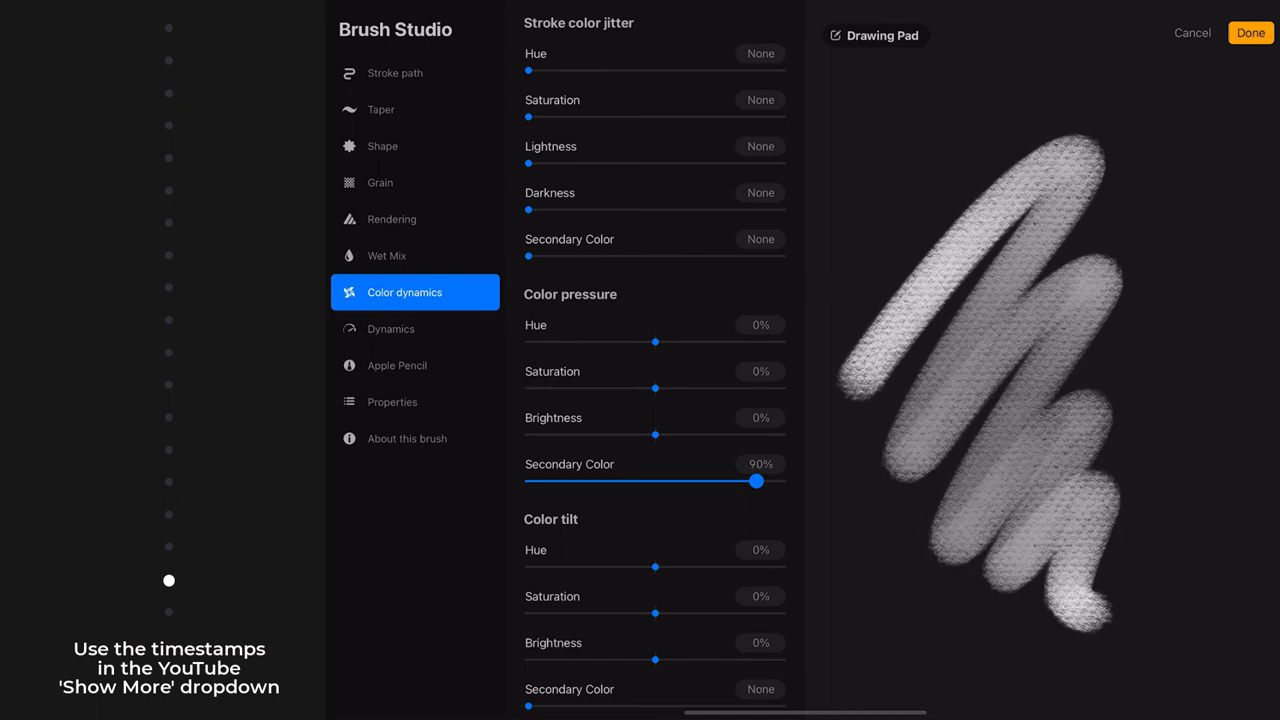
{"action": "left_click", "coordinate": [1249, 32]}
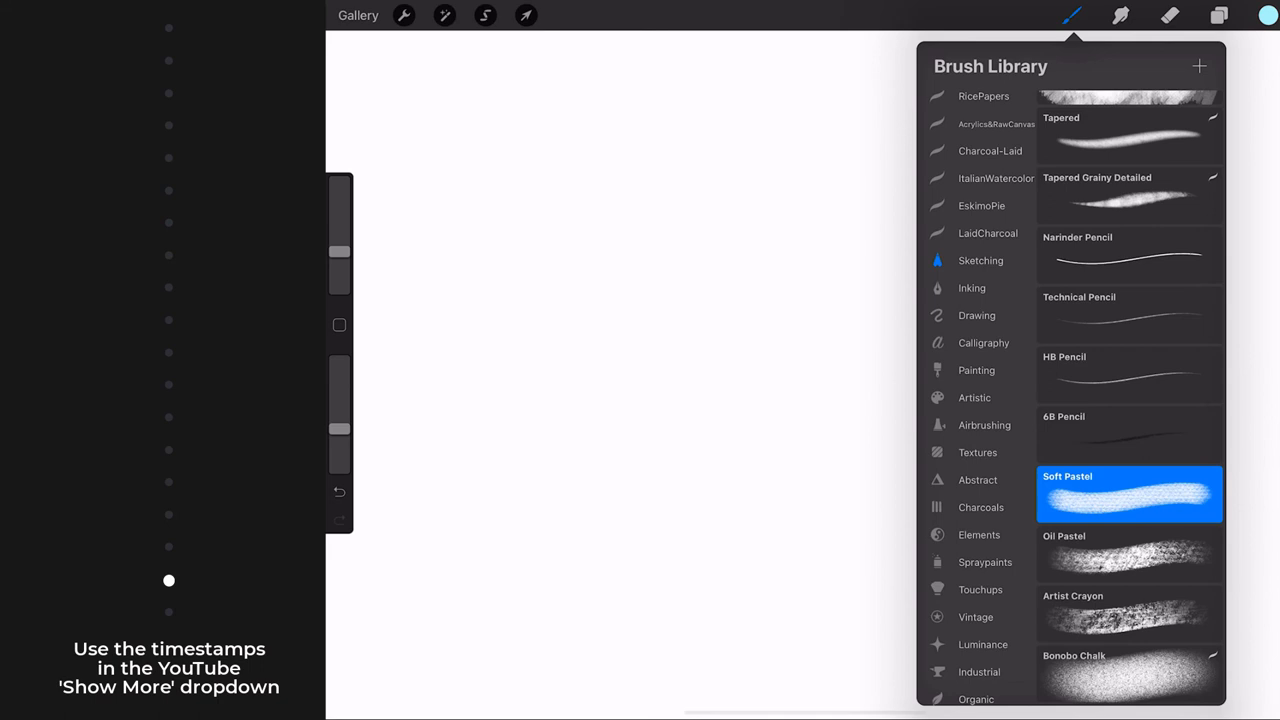
Step: Paint overlapping light and dark green Soft Pastel strokes into a textured blob mid-canvas
{"action": "left_click", "coordinate": [1268, 15]}
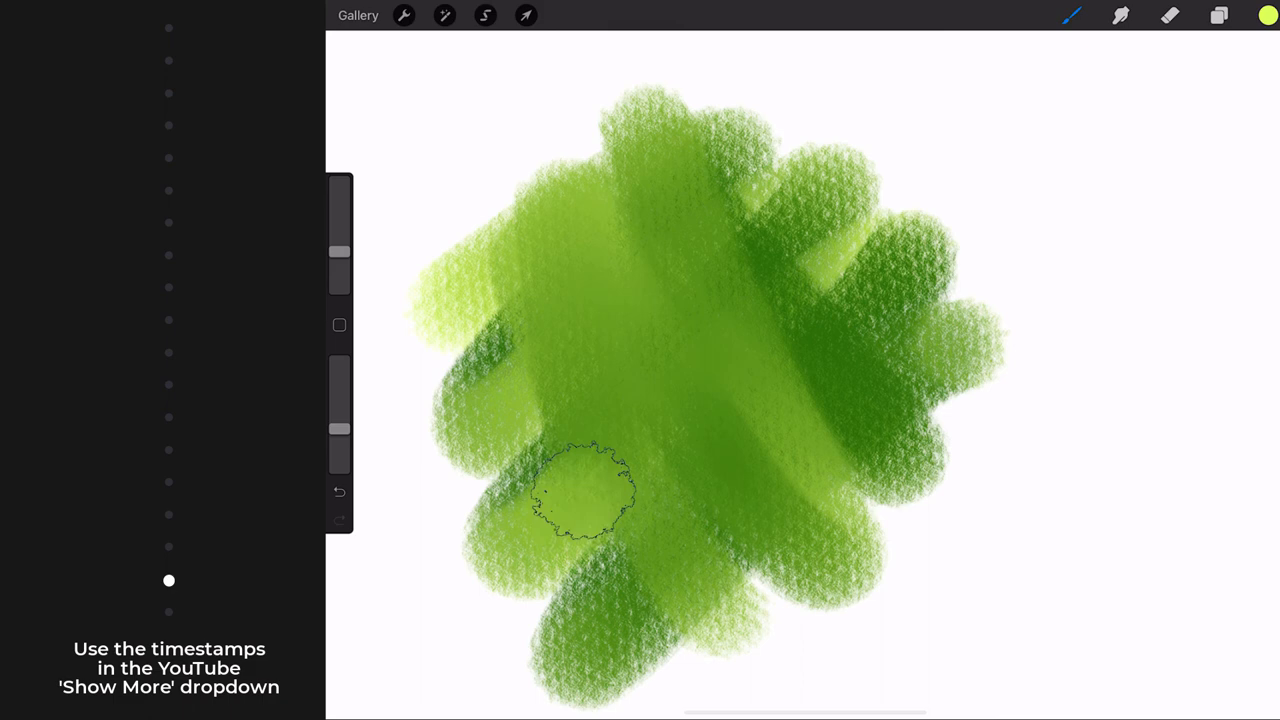
{"action": "left_click_drag", "start_coordinate": [575, 495], "coordinate": [735, 430]}
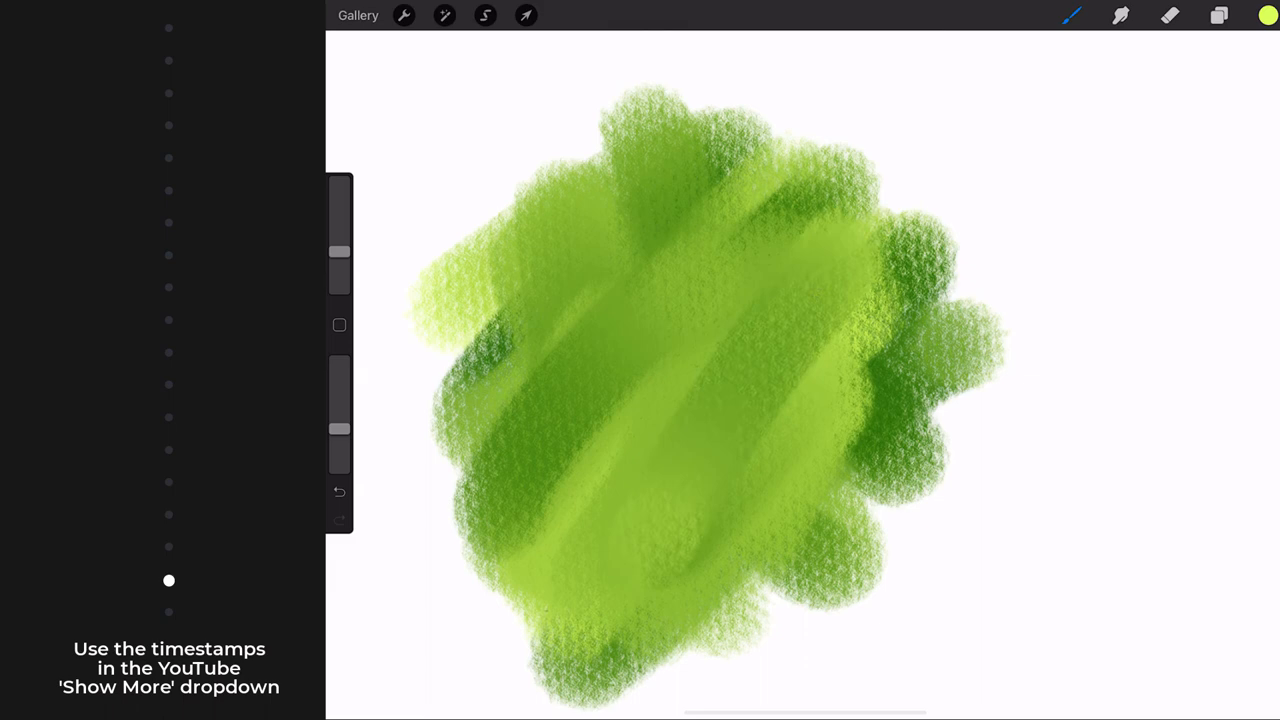
Step: Pick a very light tint on the colour disc, then show the triadic Harmony view
{"action": "left_click", "coordinate": [1268, 15]}
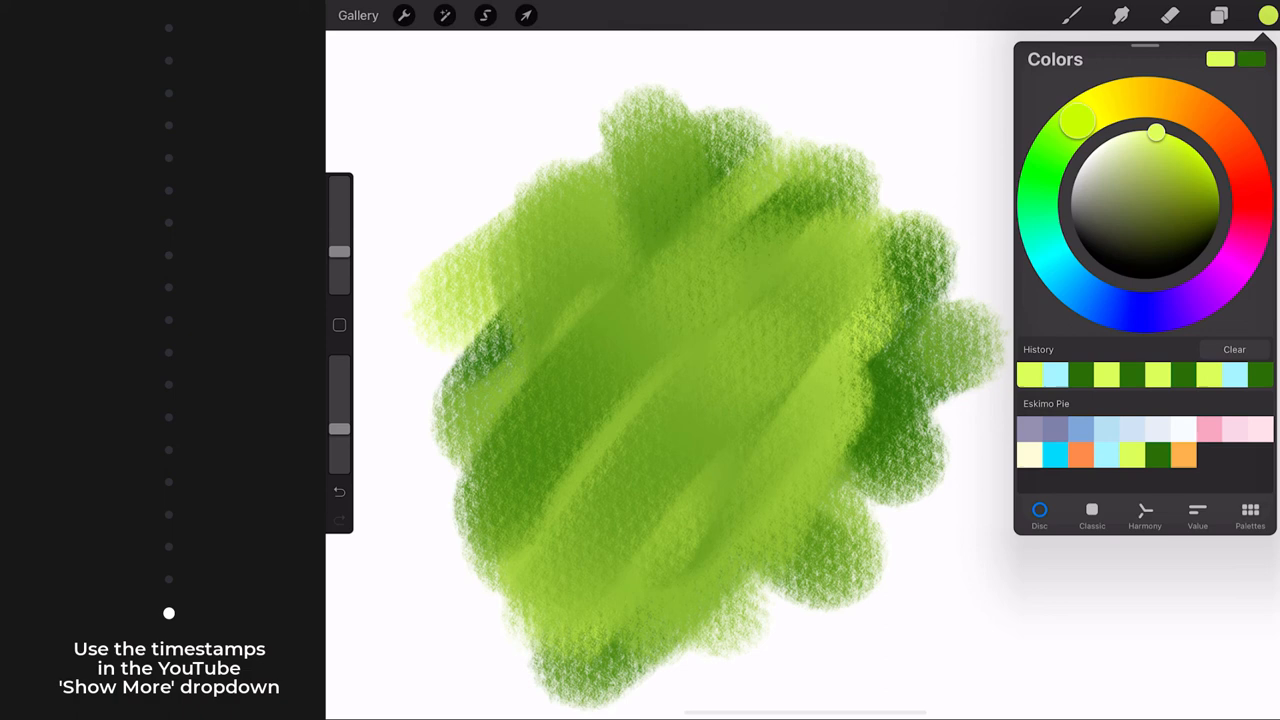
{"action": "left_click", "coordinate": [1092, 595]}
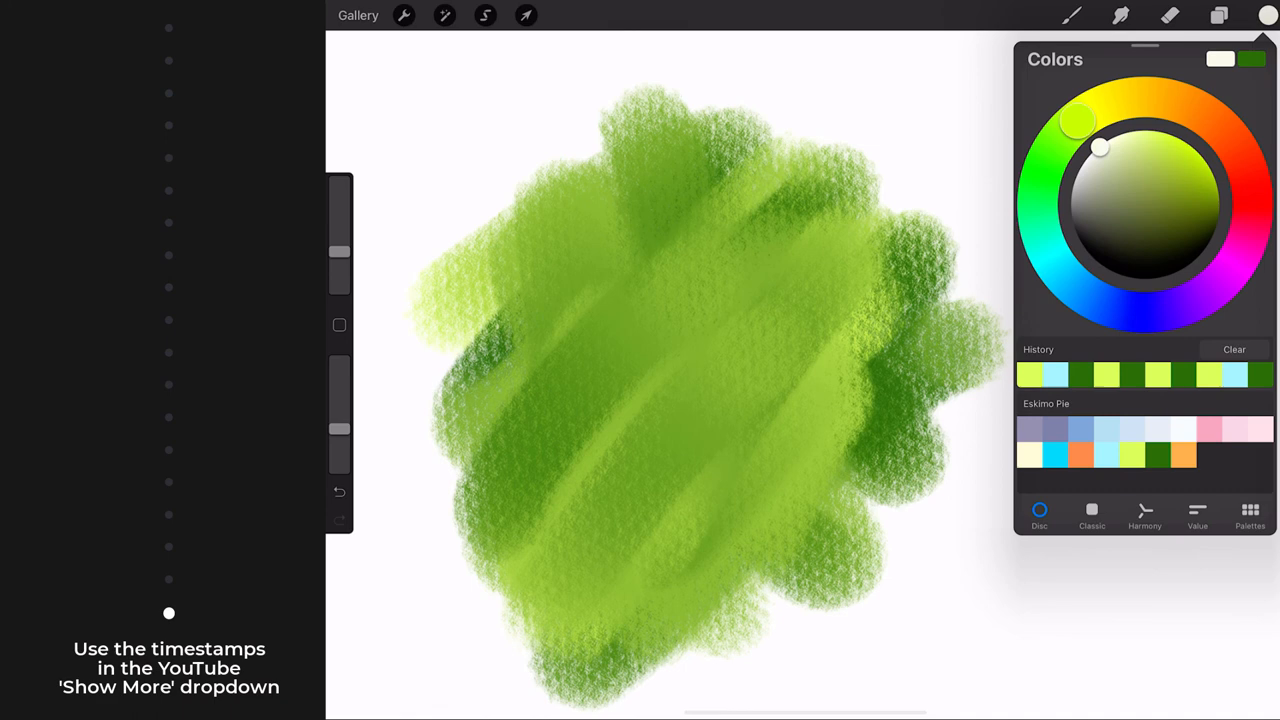
{"action": "left_click", "coordinate": [1091, 511]}
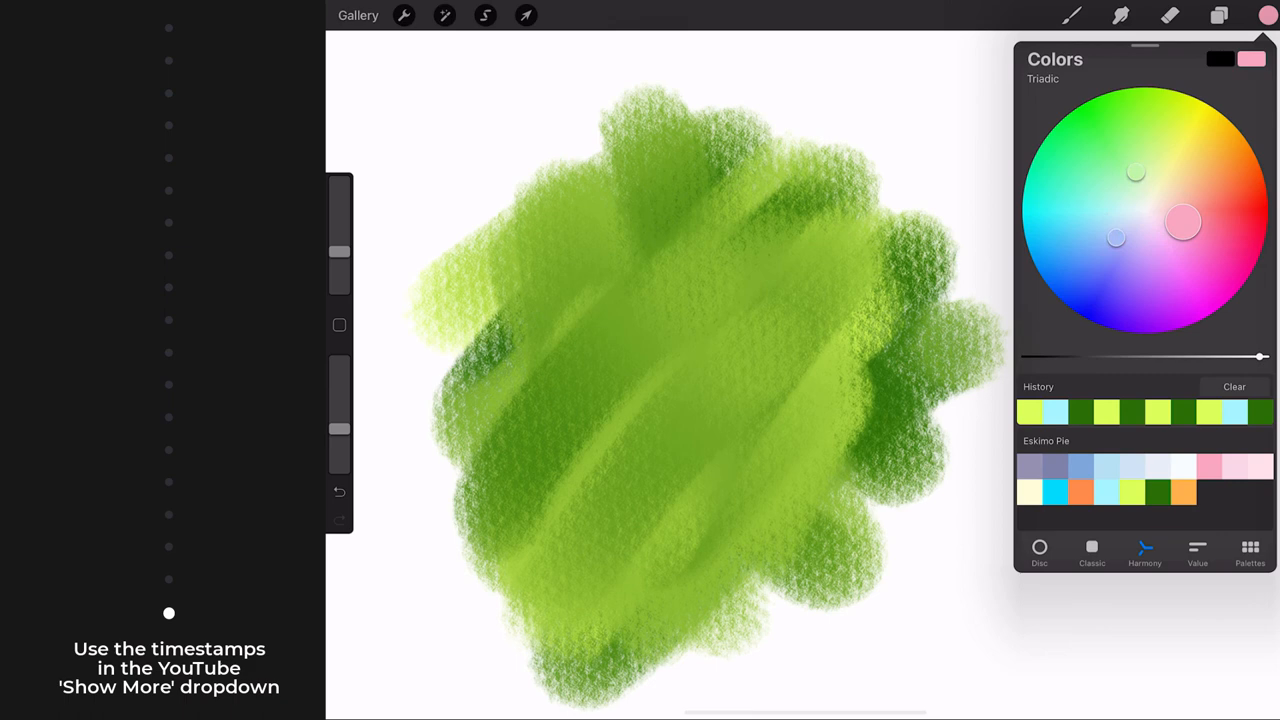
Step: Switch the colour harmony to Tetradic and bring up the interface preferences
{"action": "left_click", "coordinate": [1043, 78]}
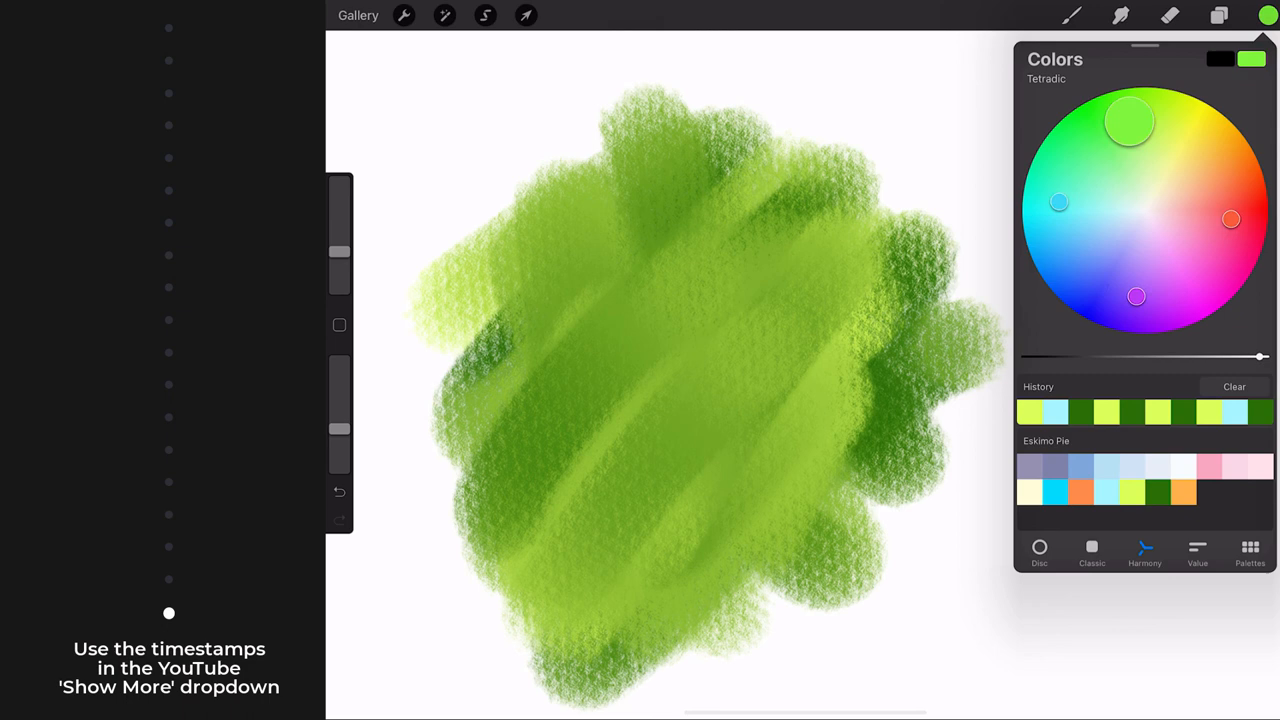
{"action": "left_click", "coordinate": [404, 15]}
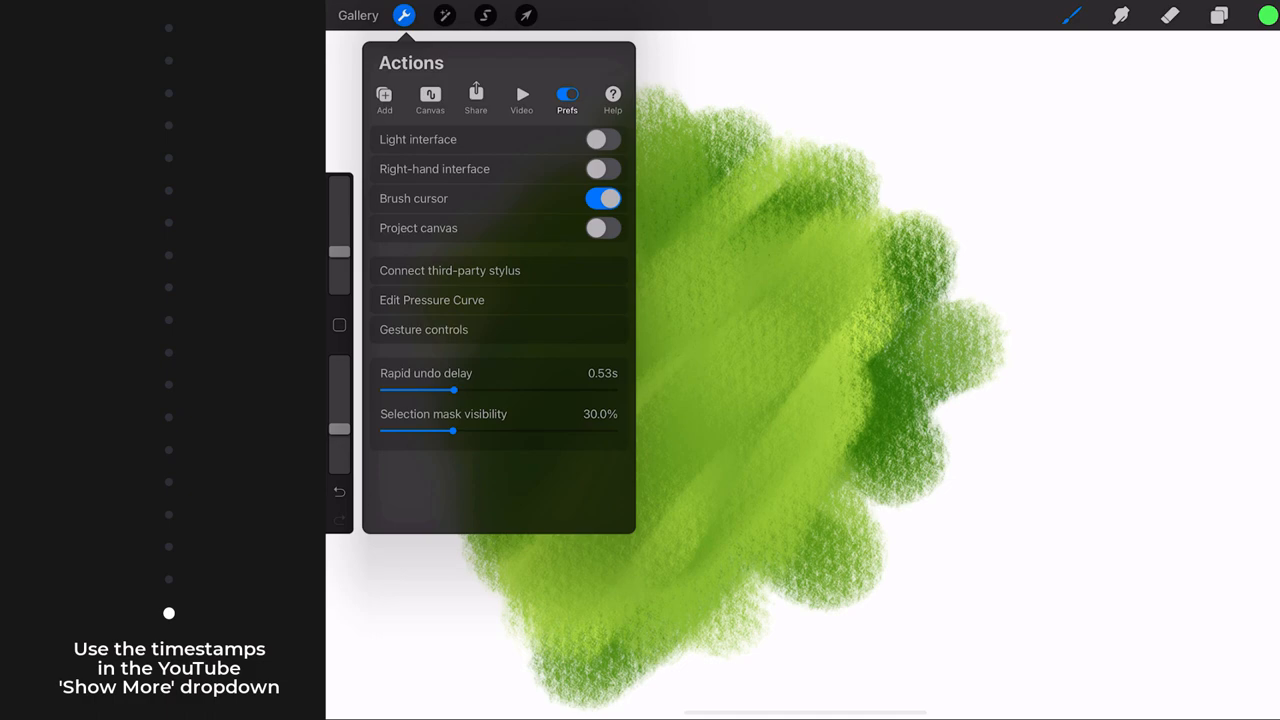
Step: Reopen the colour panel, view the saved palettes, then close it, leaving the green blob alone
{"action": "left_click", "coordinate": [1267, 15]}
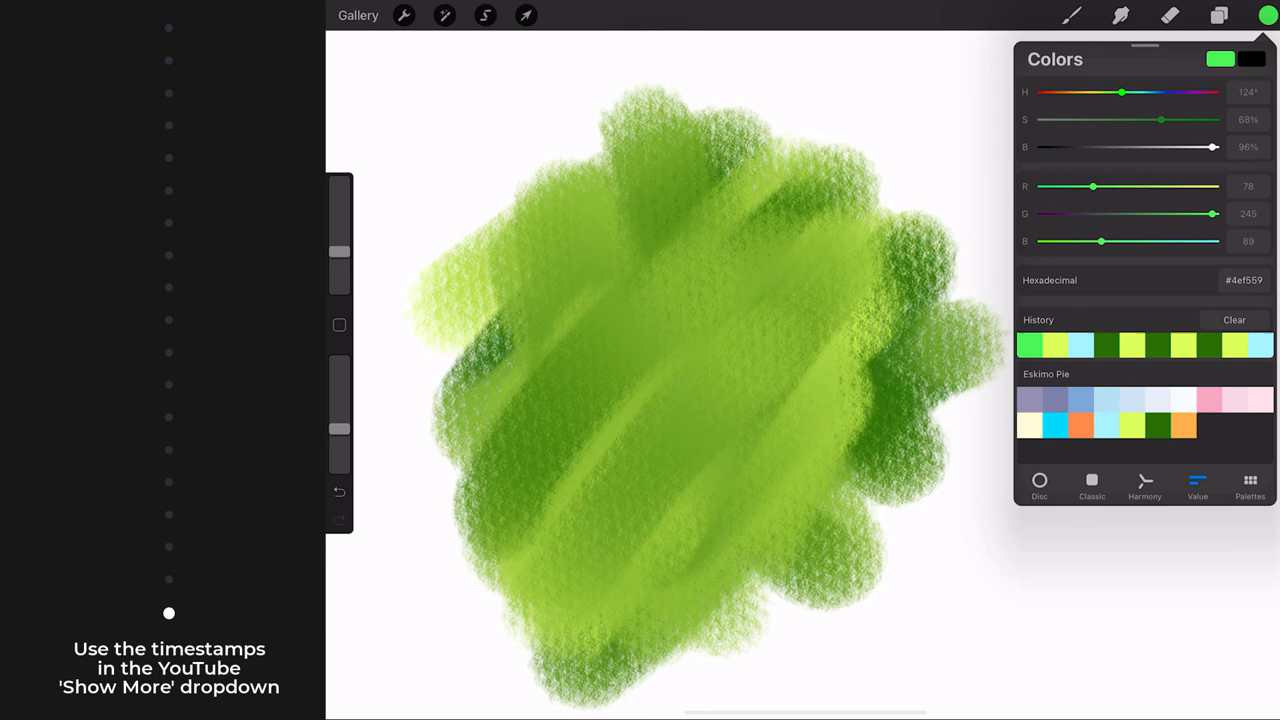
{"action": "left_click", "coordinate": [1250, 485]}
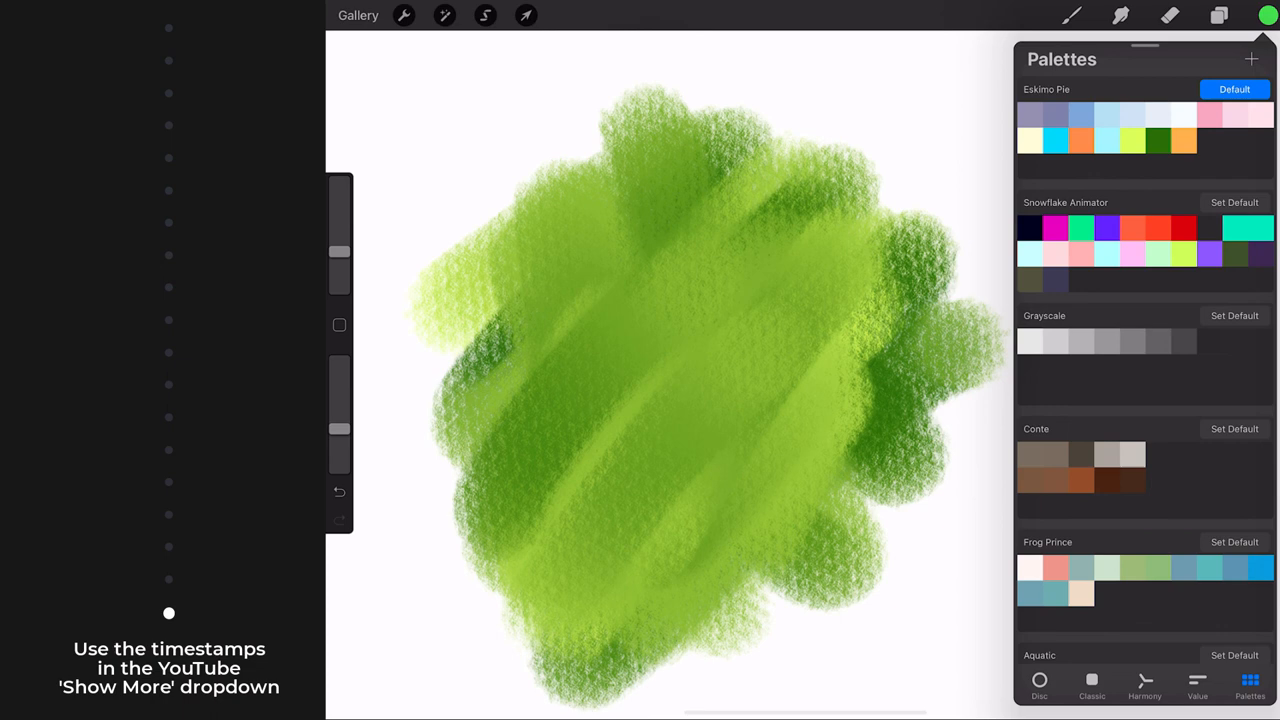
{"action": "left_click", "coordinate": [1071, 15]}
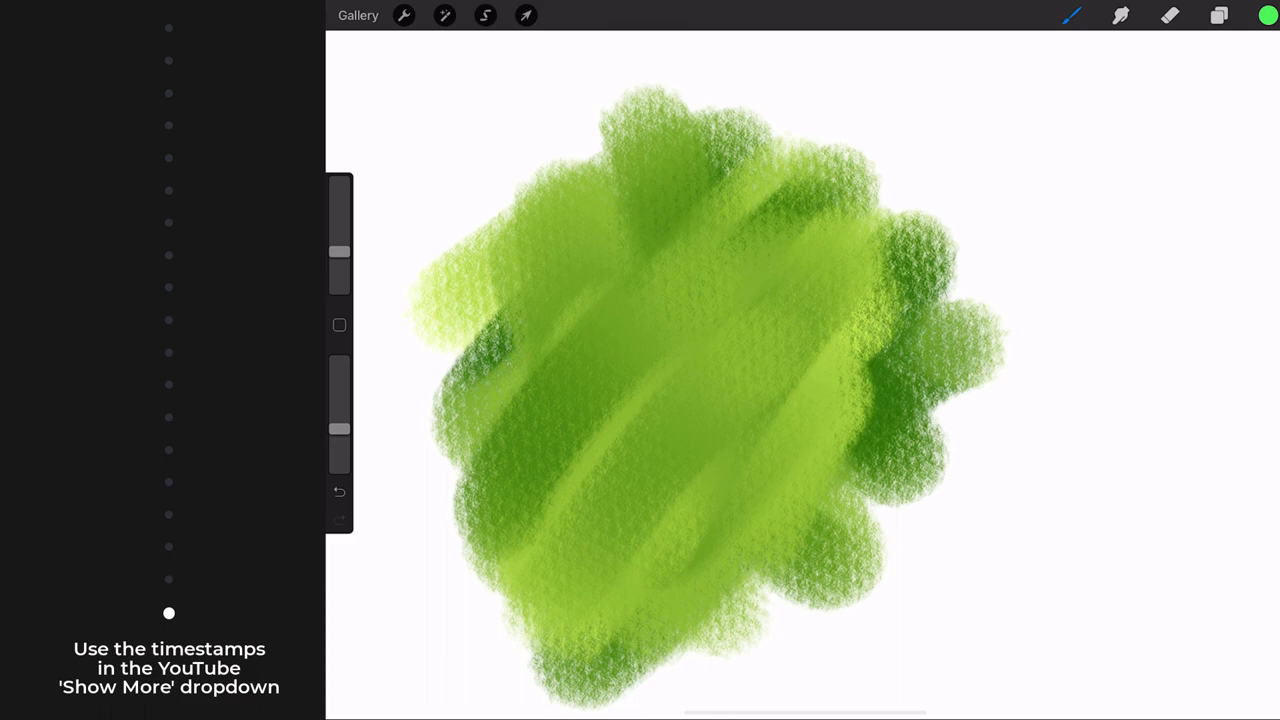